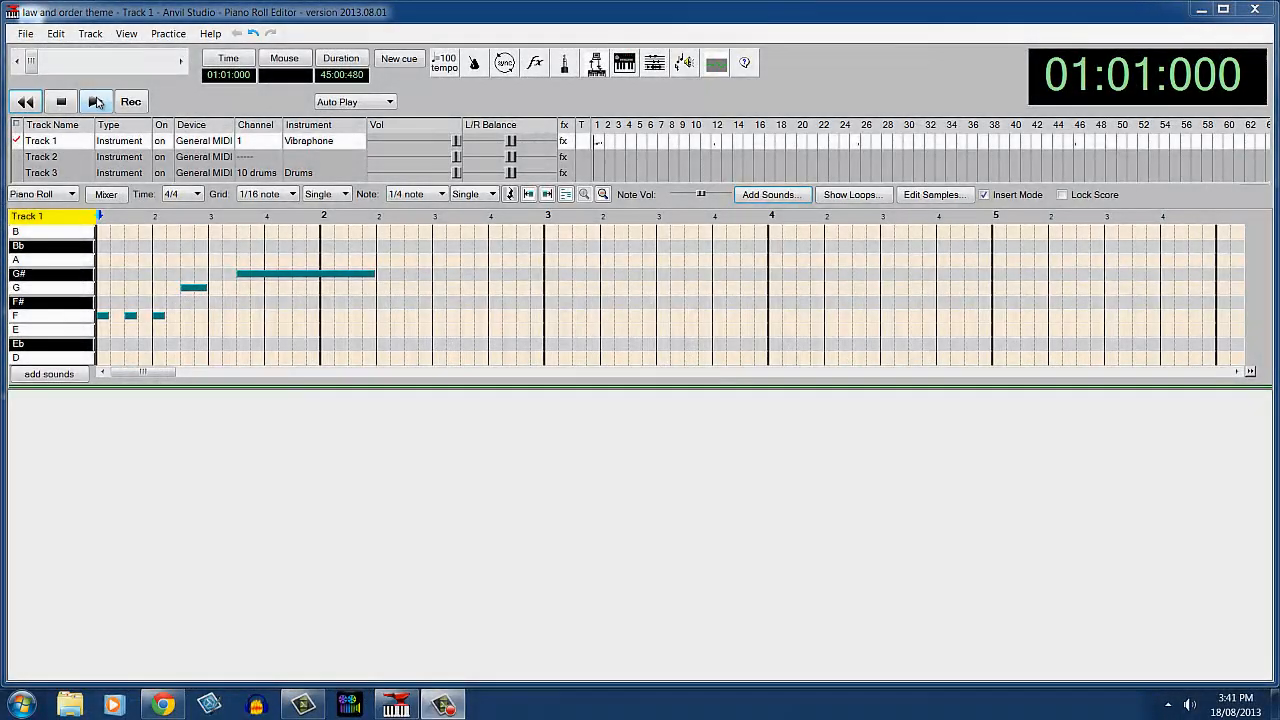
Audition the opening vibraphone fragment, then scroll the song position forward to bar 41
{"action": "left_click", "coordinate": [96, 100]}
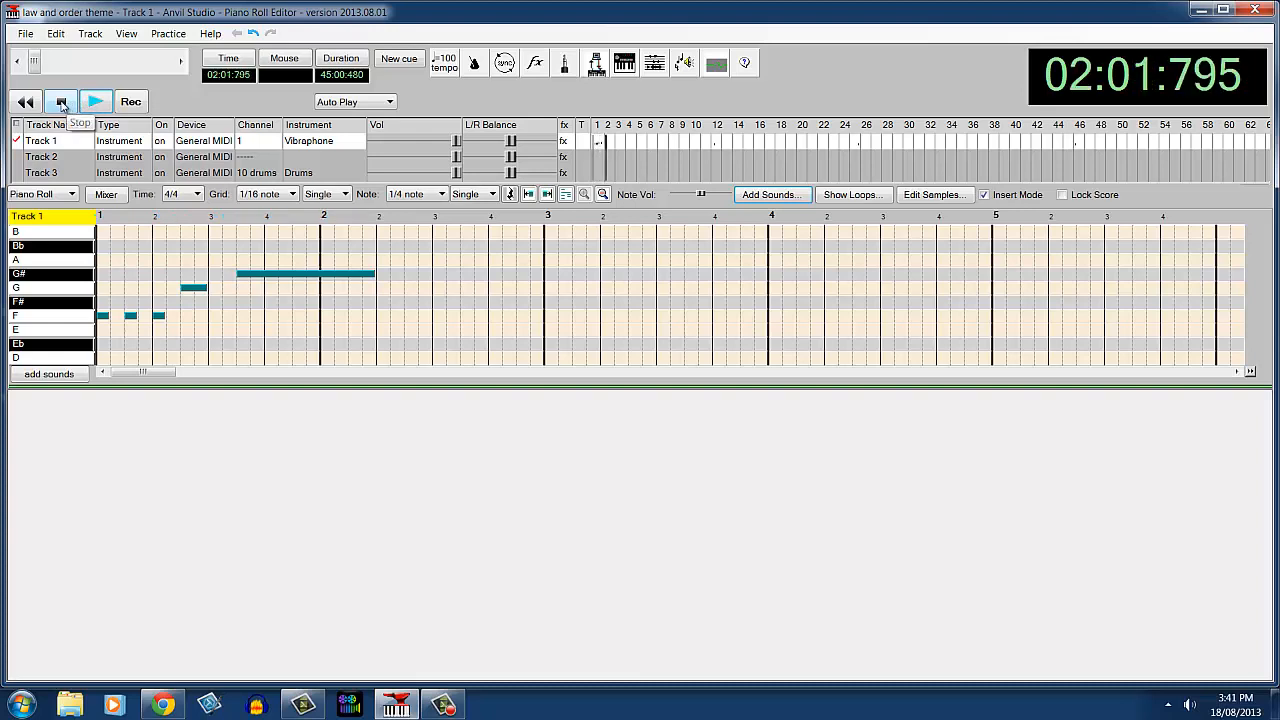
{"action": "left_click", "coordinate": [96, 100]}
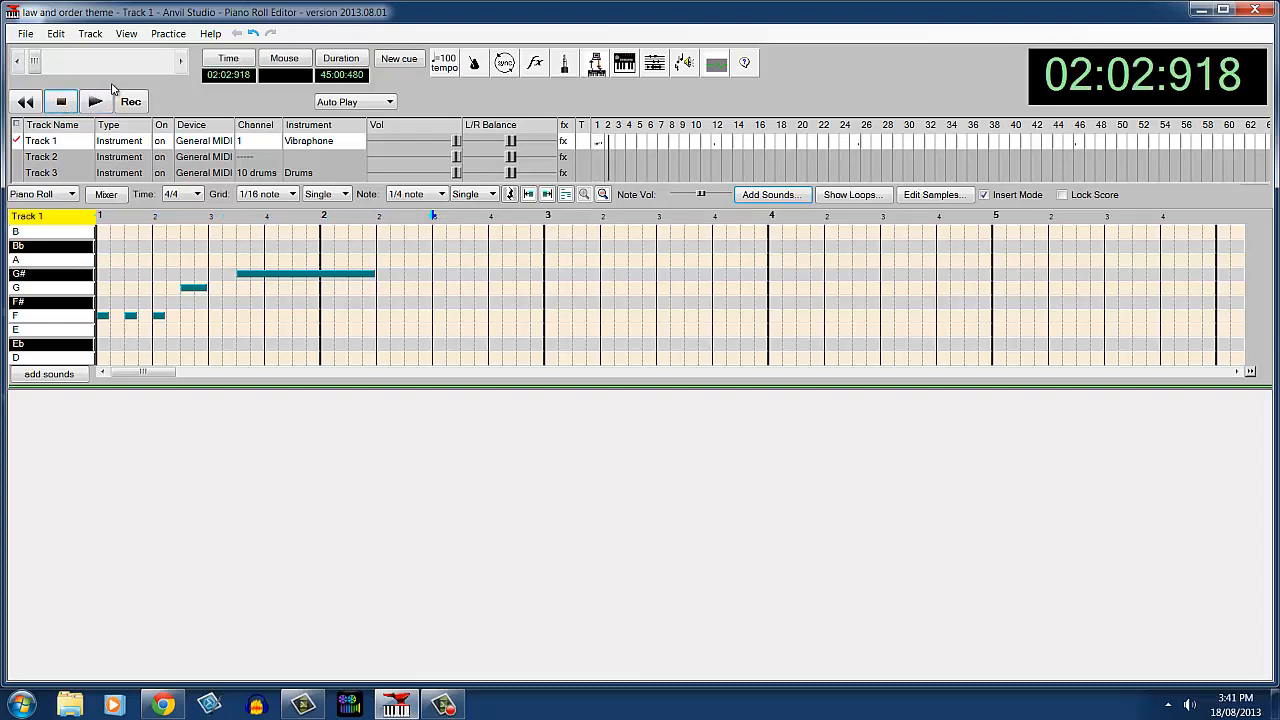
{"action": "mouse_move", "coordinate": [96, 100]}
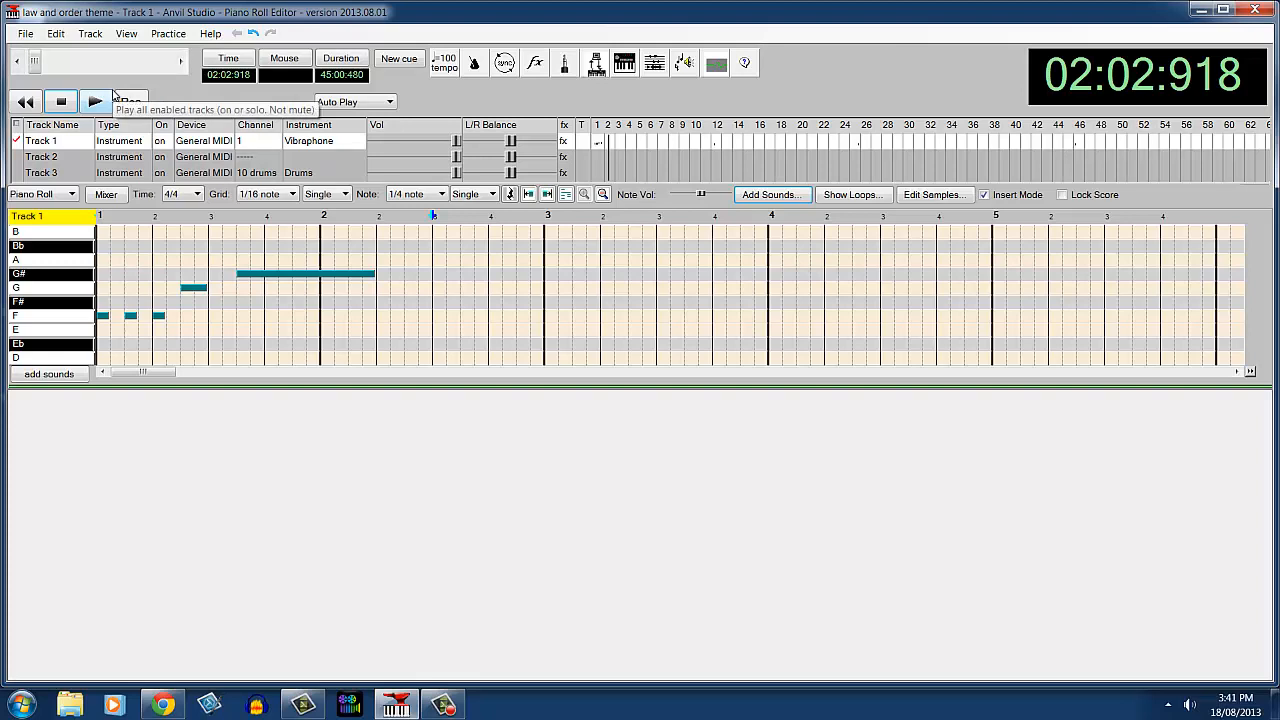
{"action": "left_click", "coordinate": [1232, 12]}
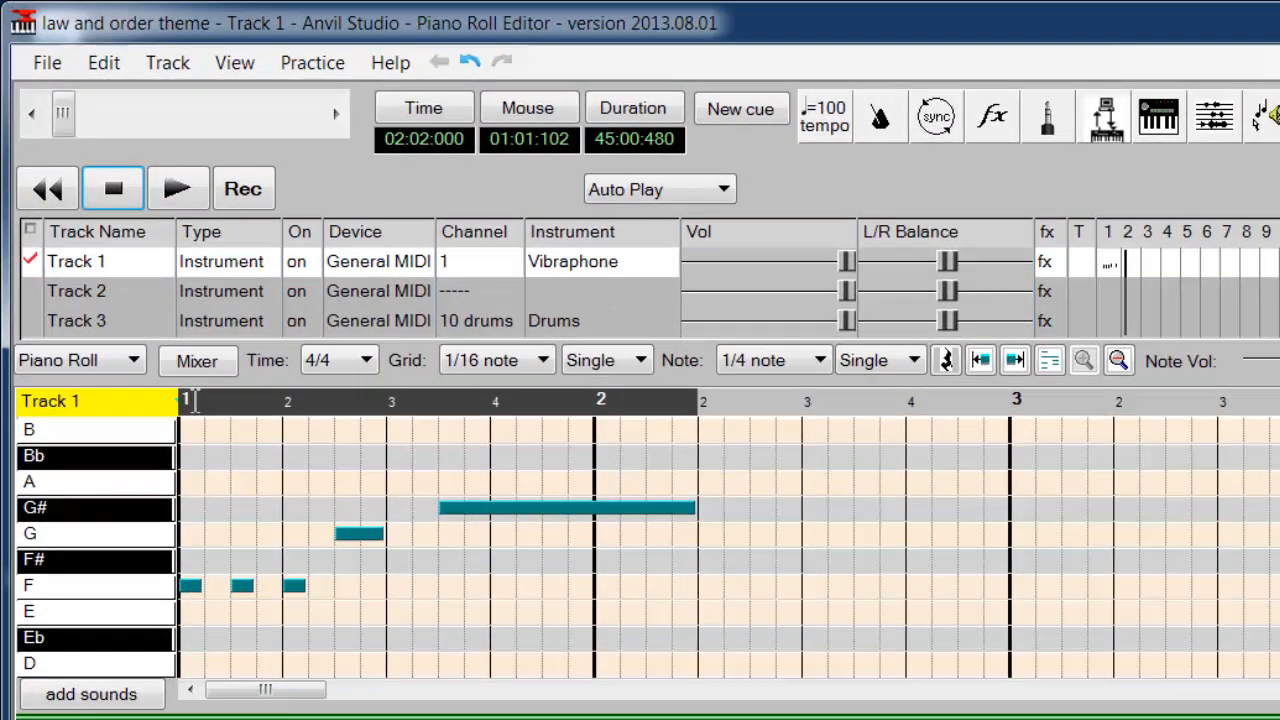
{"action": "left_click", "coordinate": [104, 62]}
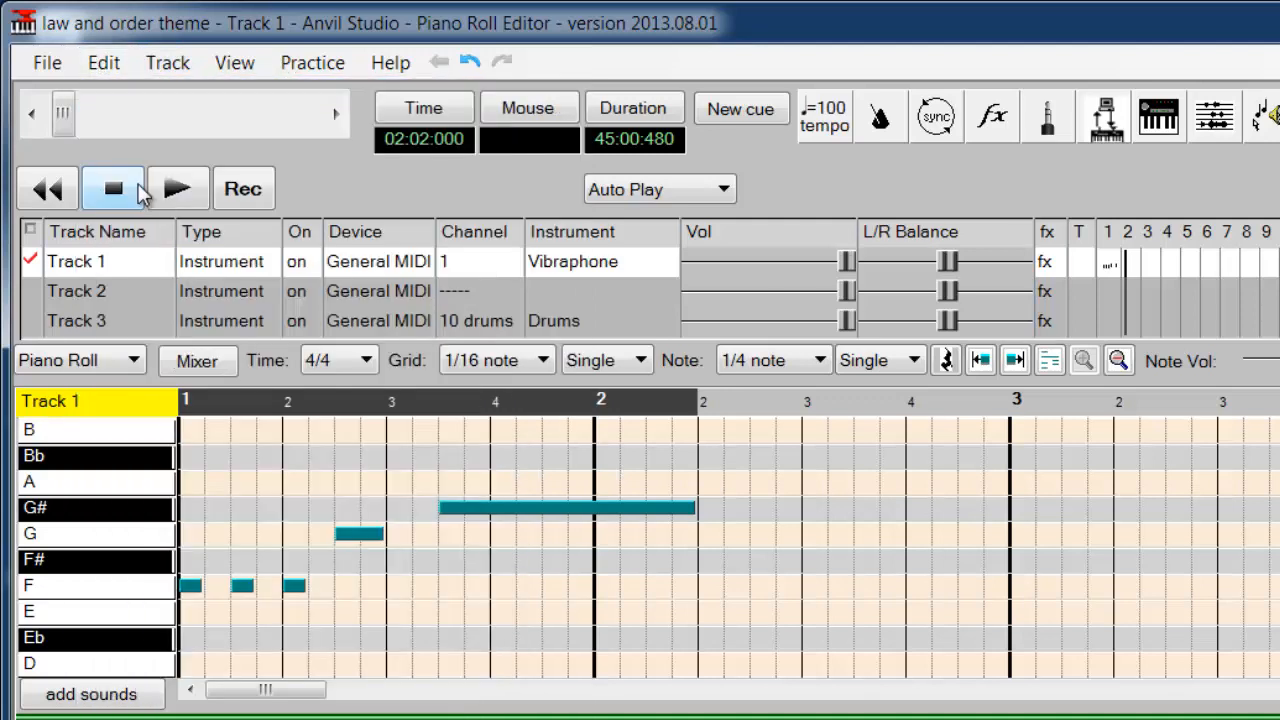
{"action": "left_click", "coordinate": [112, 188]}
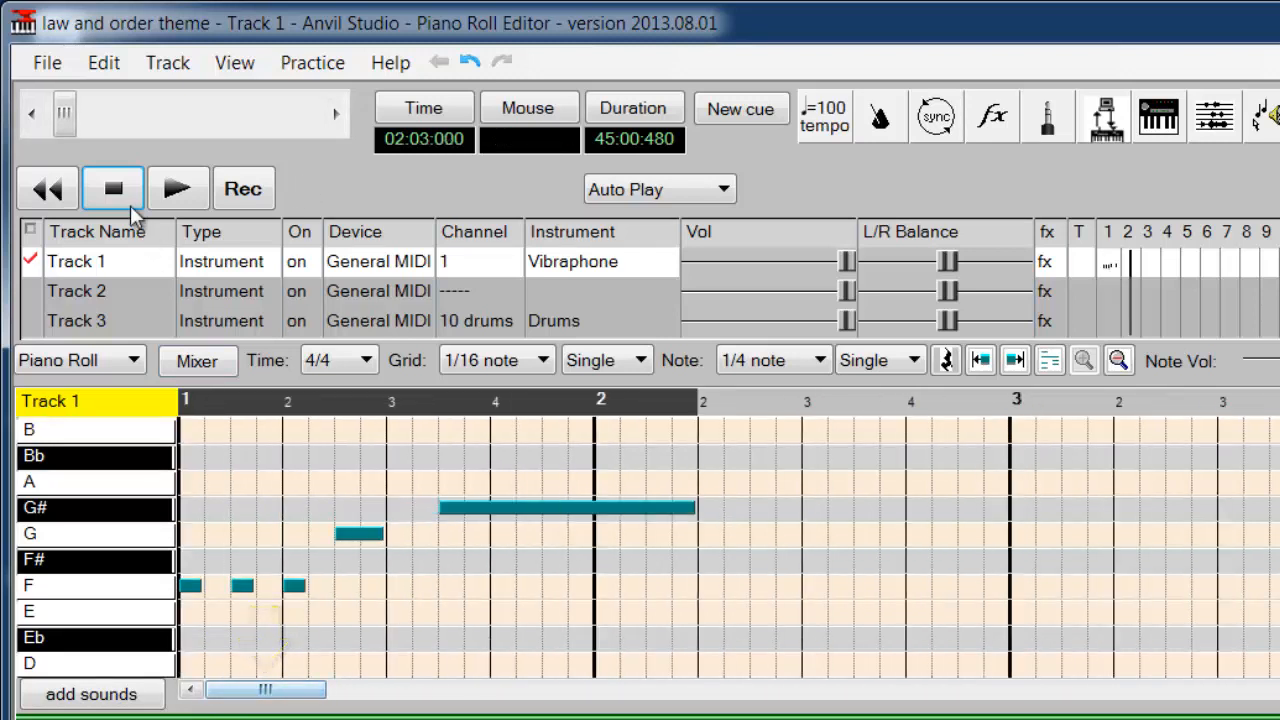
{"action": "left_click", "coordinate": [32, 112]}
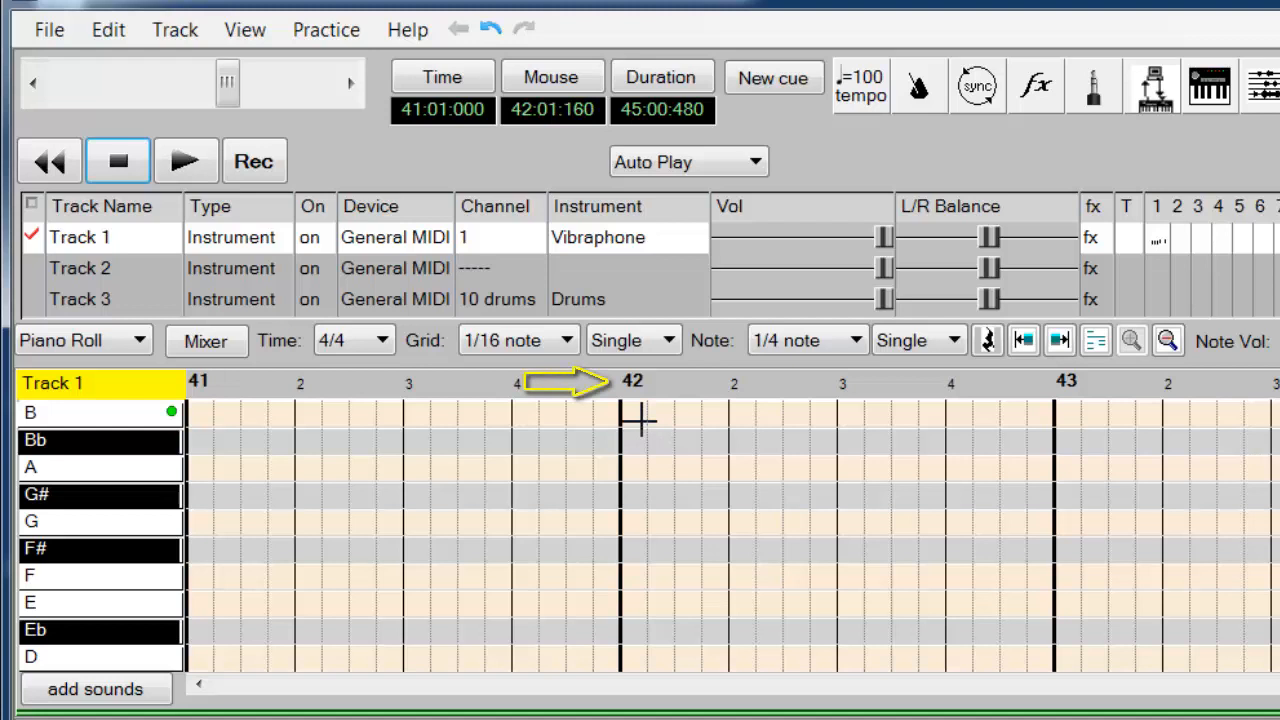
Place the song position at the start of bar 42 and bring up the editing commands
{"action": "left_click", "coordinate": [628, 382]}
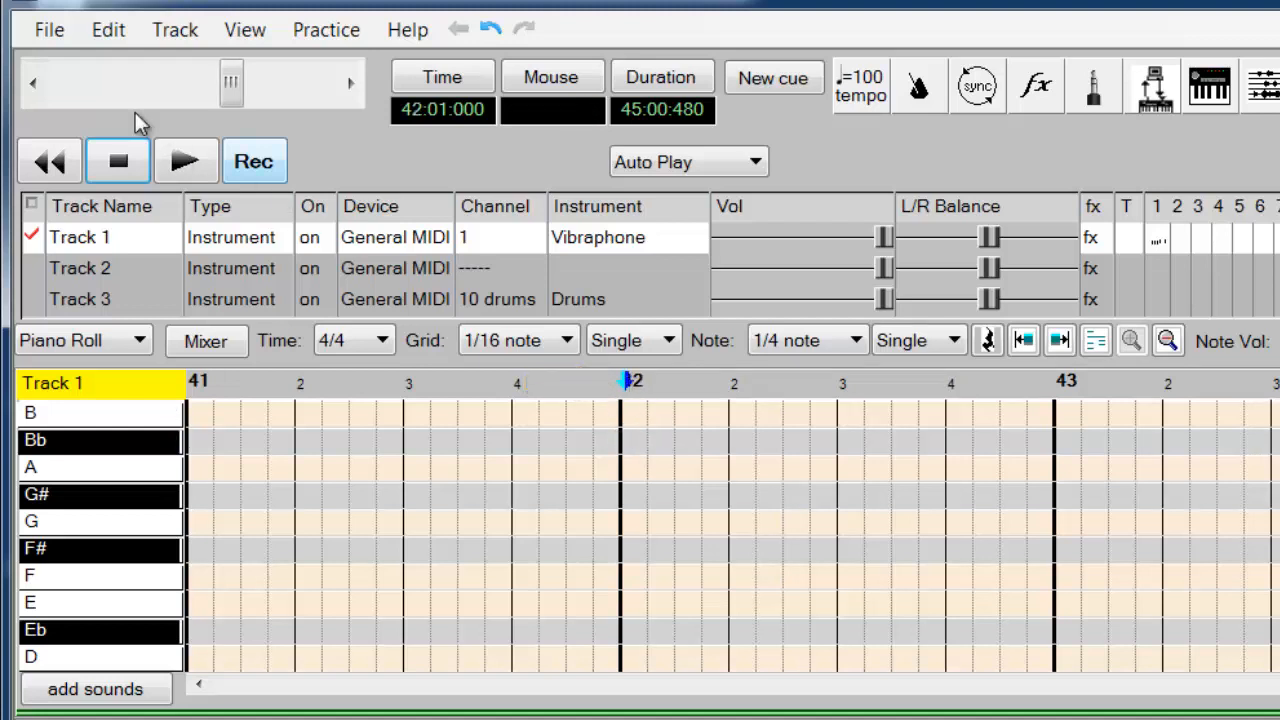
{"action": "left_click", "coordinate": [108, 30]}
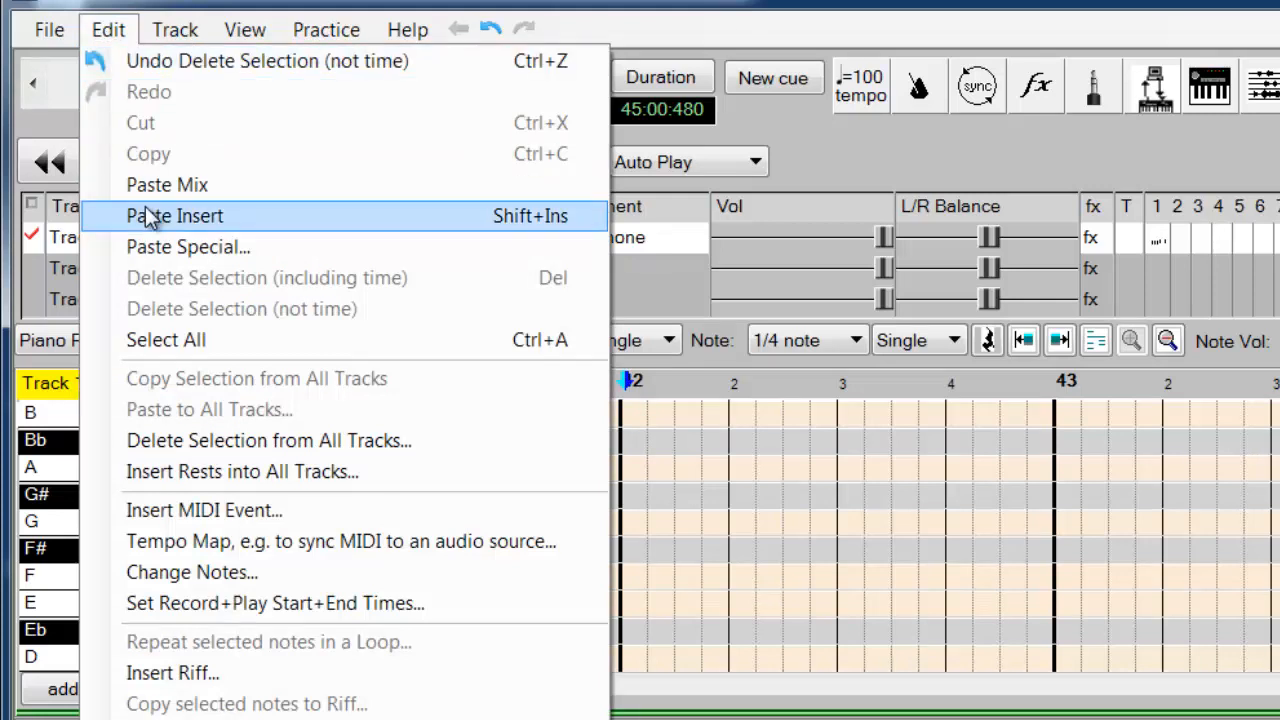
{"action": "mouse_move", "coordinate": [166, 184]}
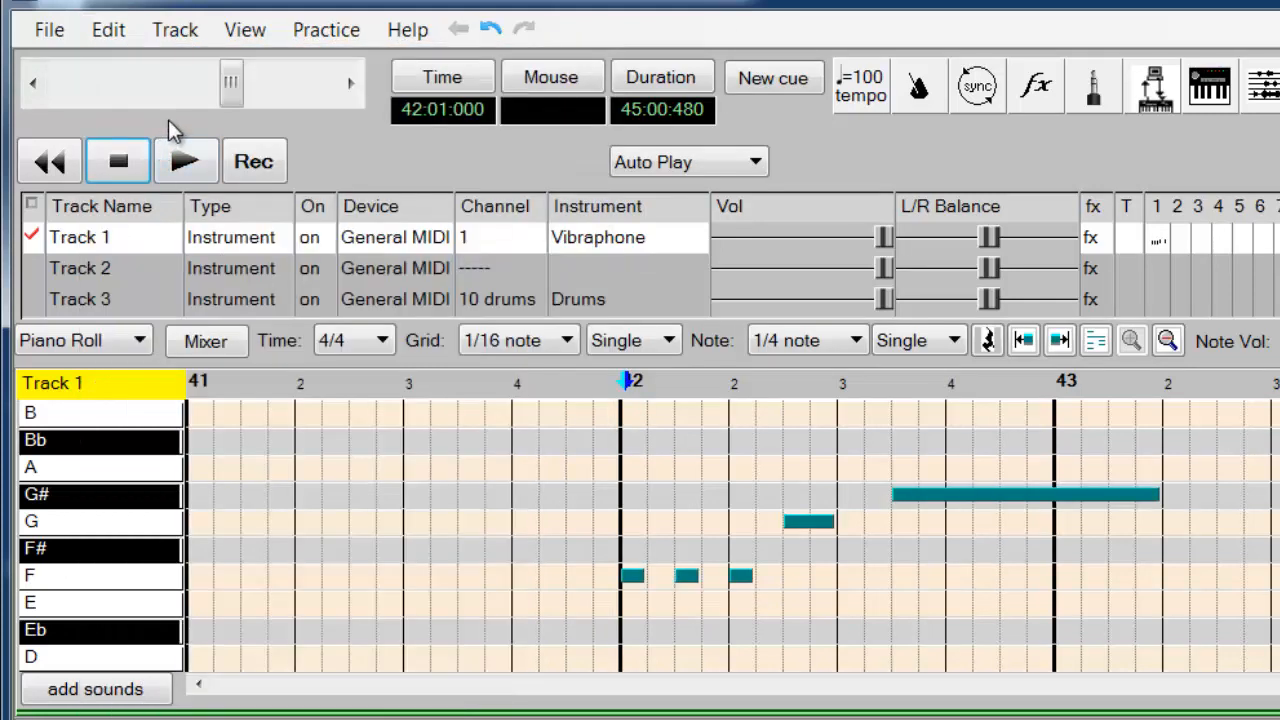
Play back the pasted fragment at bar 42, stop, and reopen the Edit menu
{"action": "left_click", "coordinate": [186, 160]}
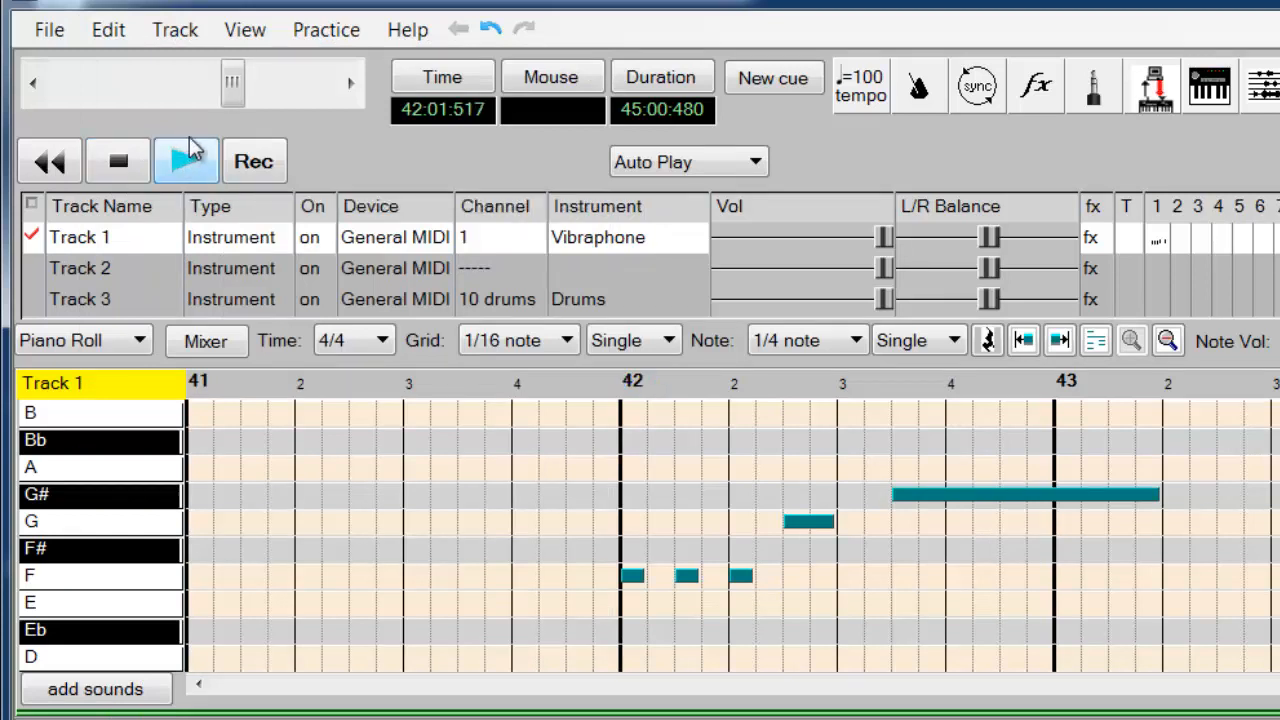
{"action": "left_click", "coordinate": [186, 160]}
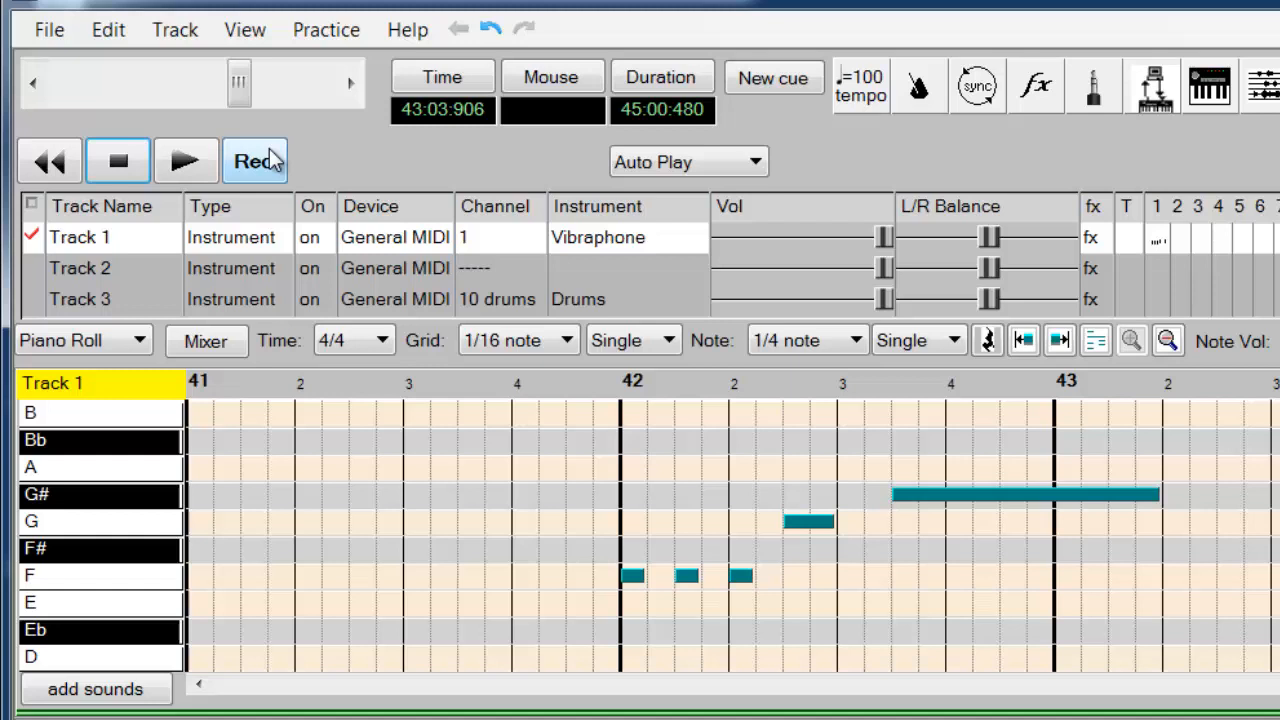
{"action": "mouse_move", "coordinate": [344, 160]}
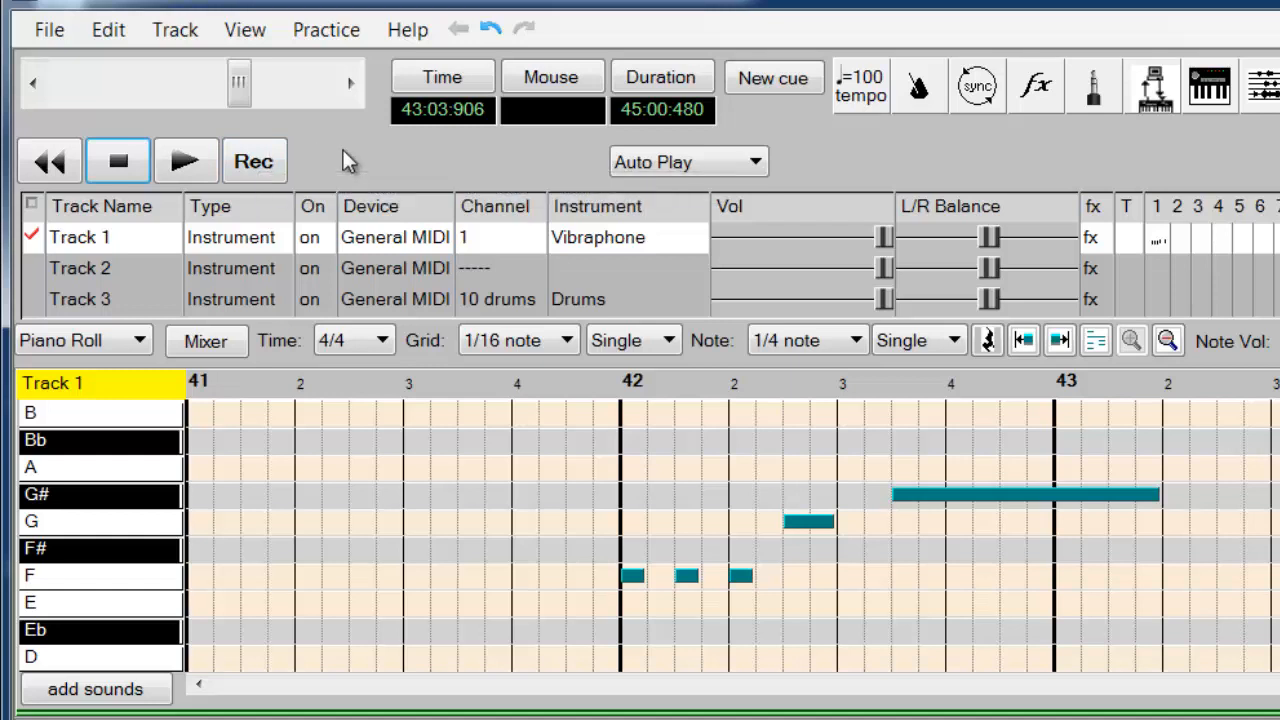
{"action": "mouse_move", "coordinate": [150, 78]}
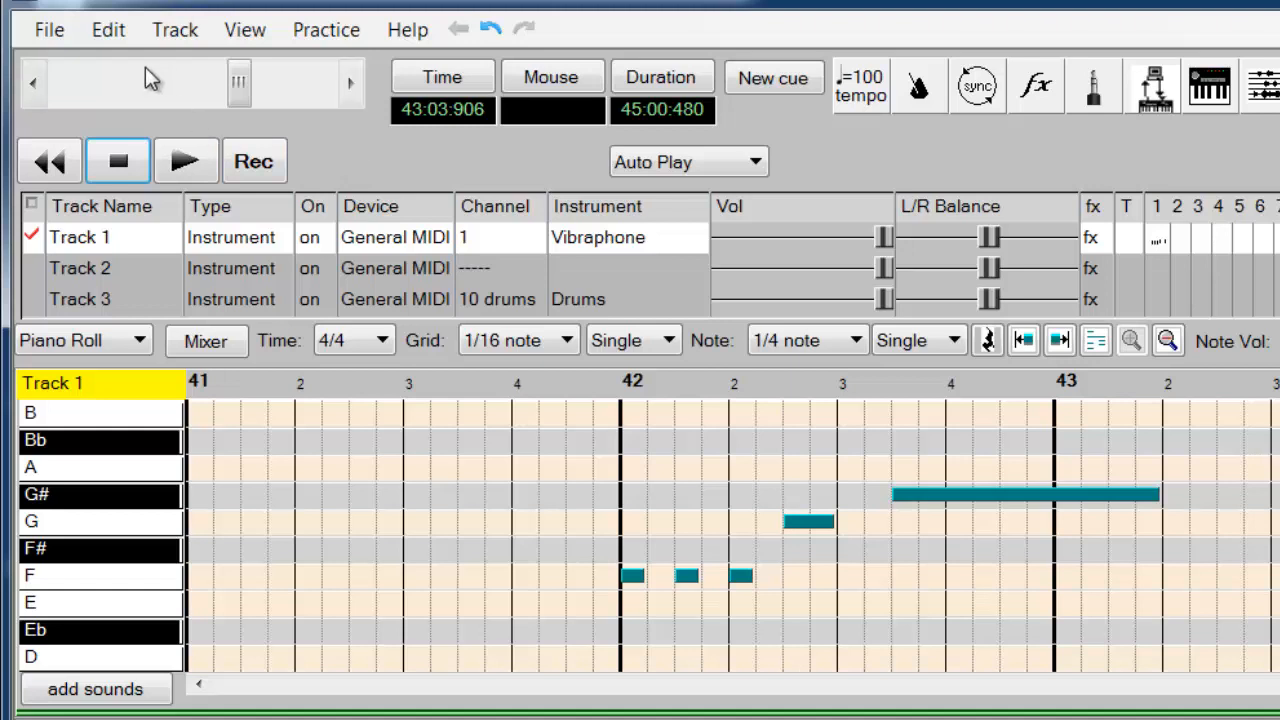
{"action": "left_click", "coordinate": [108, 30]}
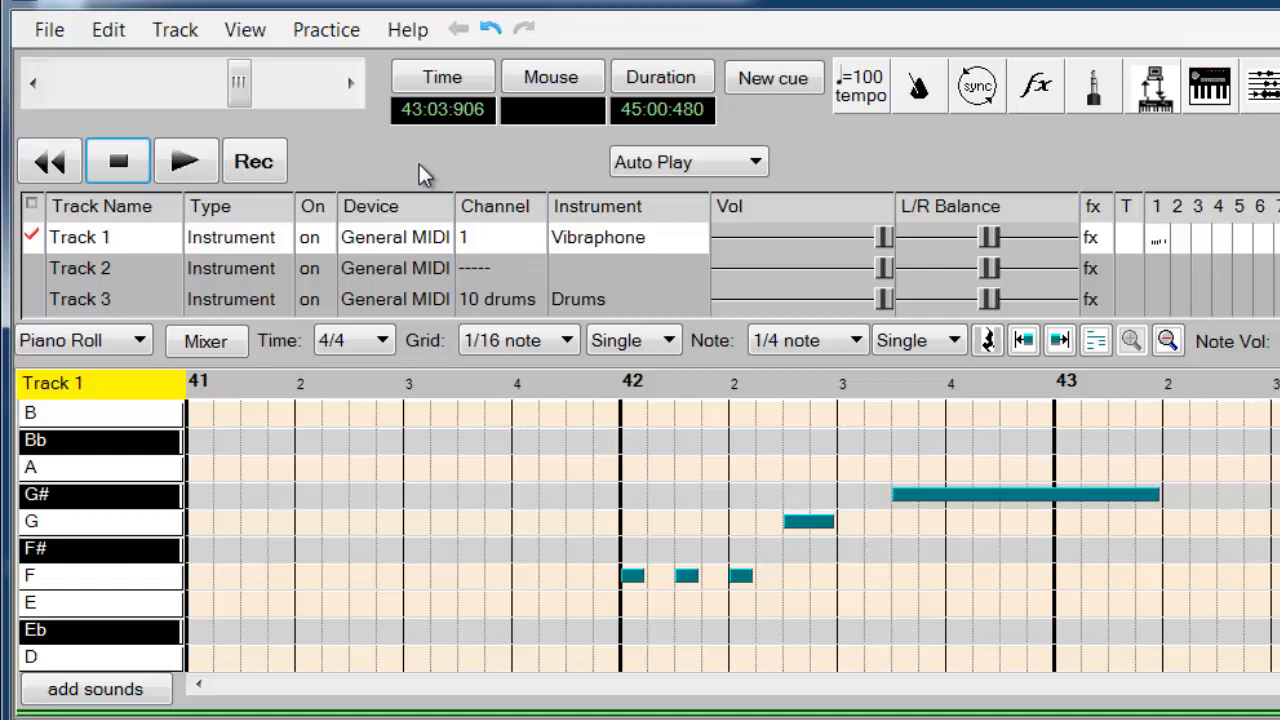
{"action": "mouse_move", "coordinate": [416, 170]}
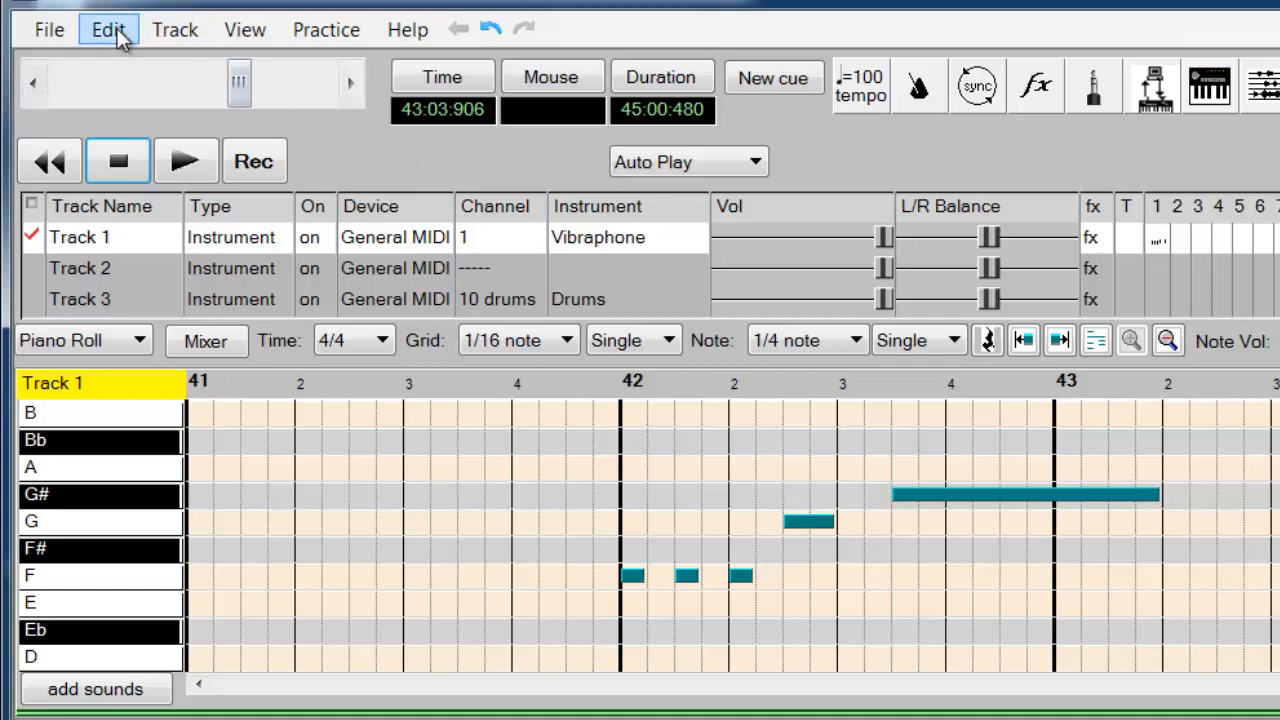
{"action": "left_click", "coordinate": [108, 30]}
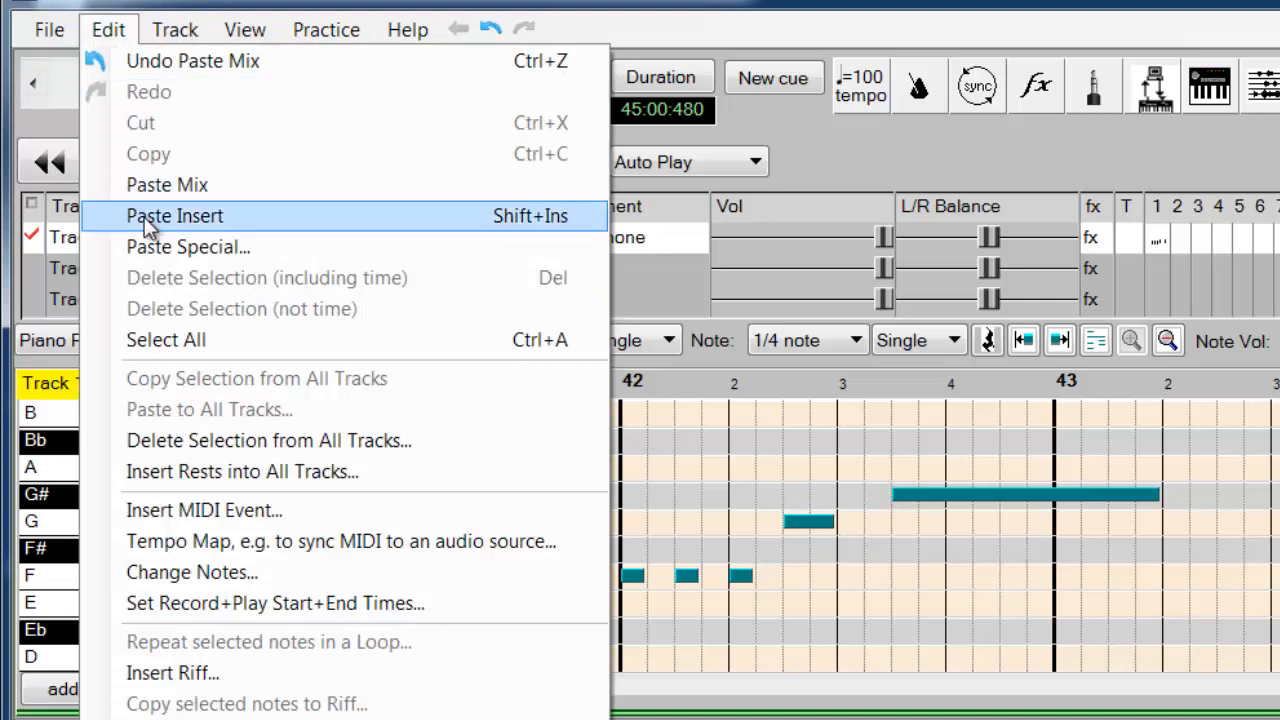